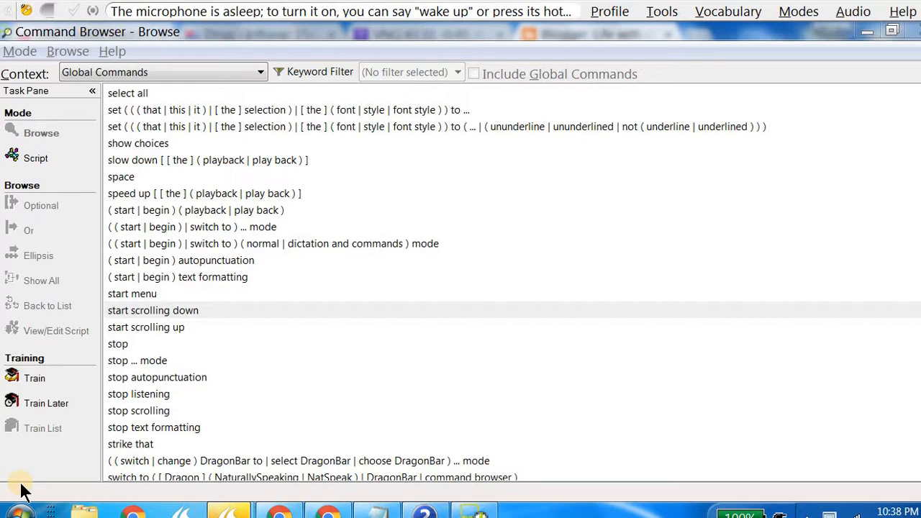
{"action": "mouse_move", "coordinate": [258, 295]}
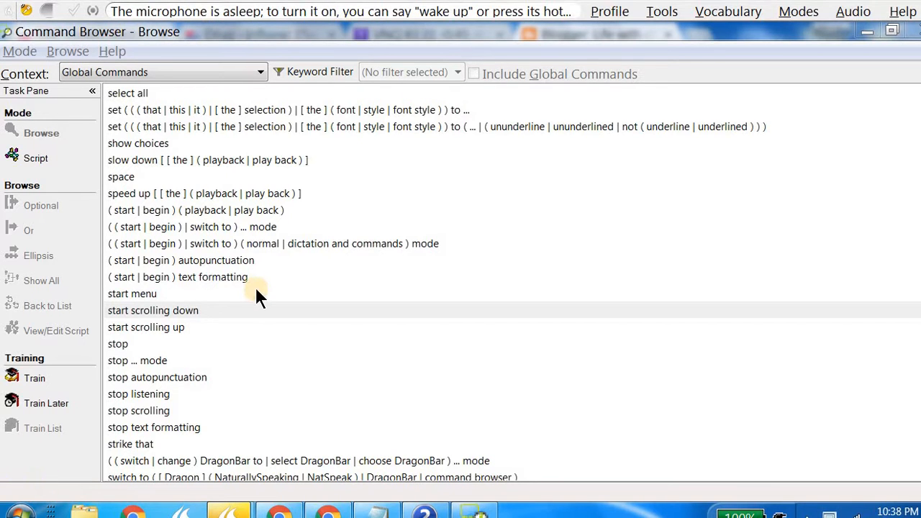
{"action": "mouse_move", "coordinate": [250, 464]}
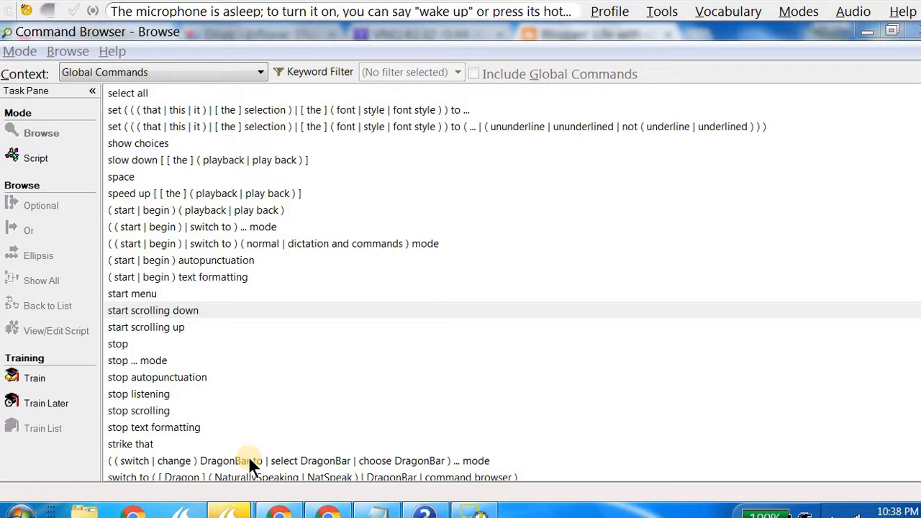
{"action": "mouse_move", "coordinate": [221, 221]}
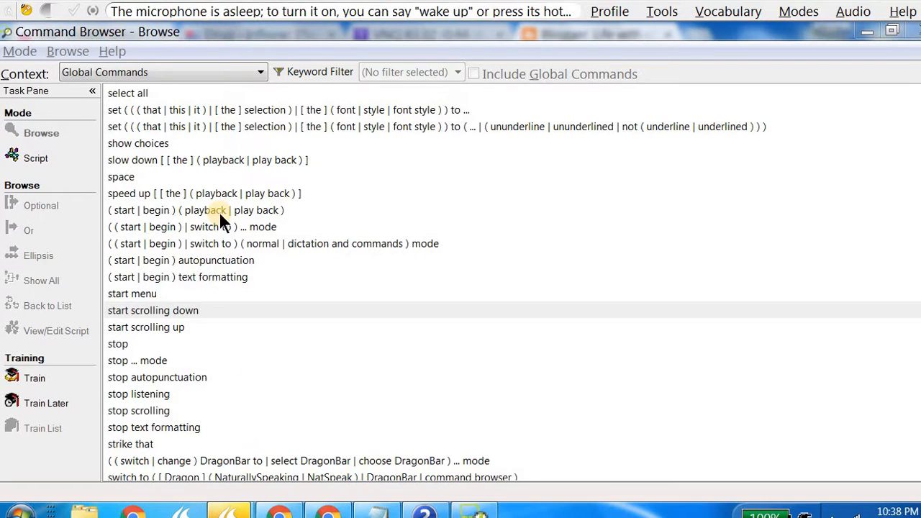
{"action": "mouse_move", "coordinate": [281, 381]}
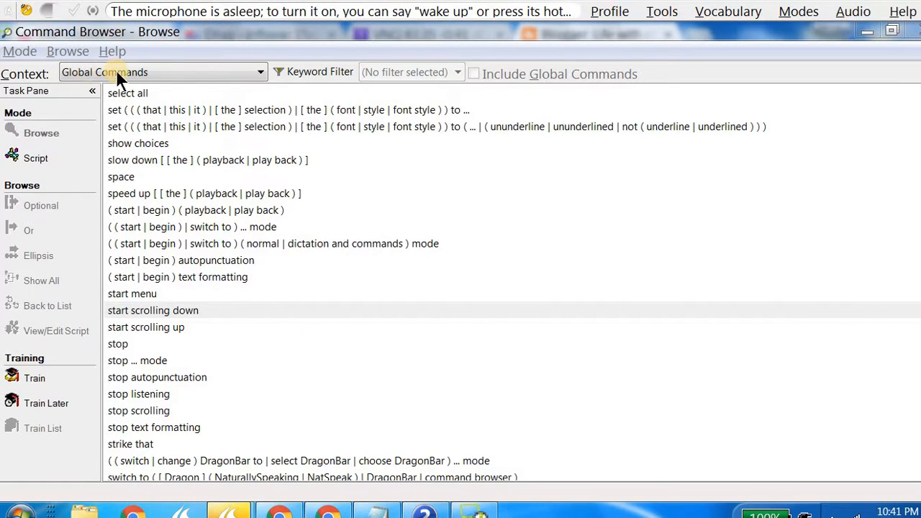
{"action": "mouse_move", "coordinate": [191, 79]}
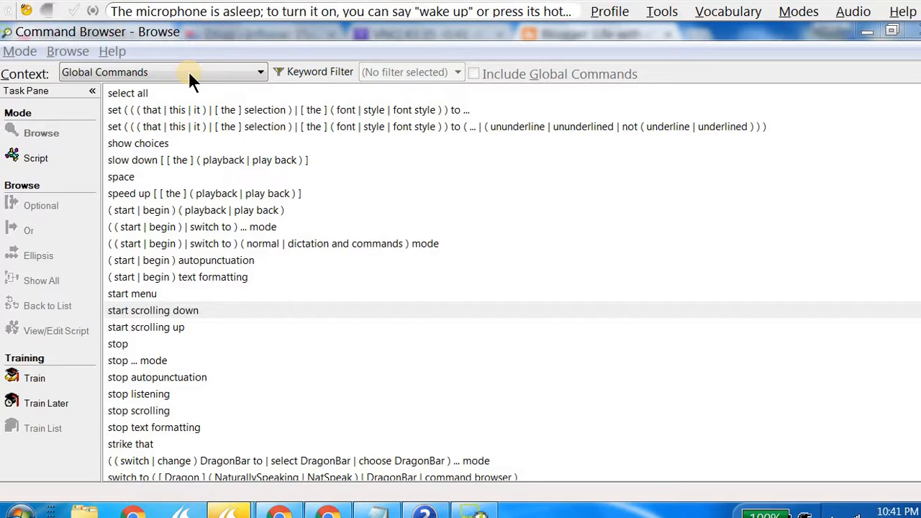
Expand the 'switch DragonBar to … mode' command to list its change, choose, select variants.
{"action": "left_click", "coordinate": [260, 72]}
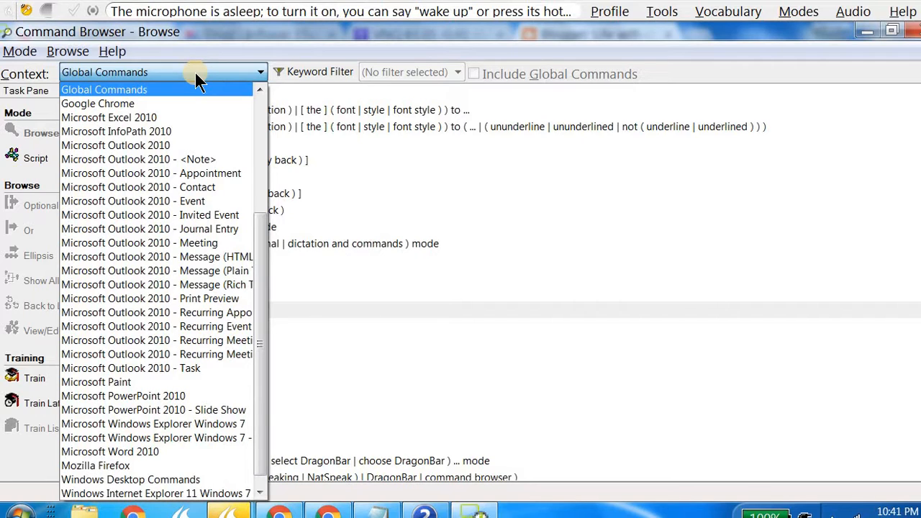
{"action": "mouse_move", "coordinate": [198, 90]}
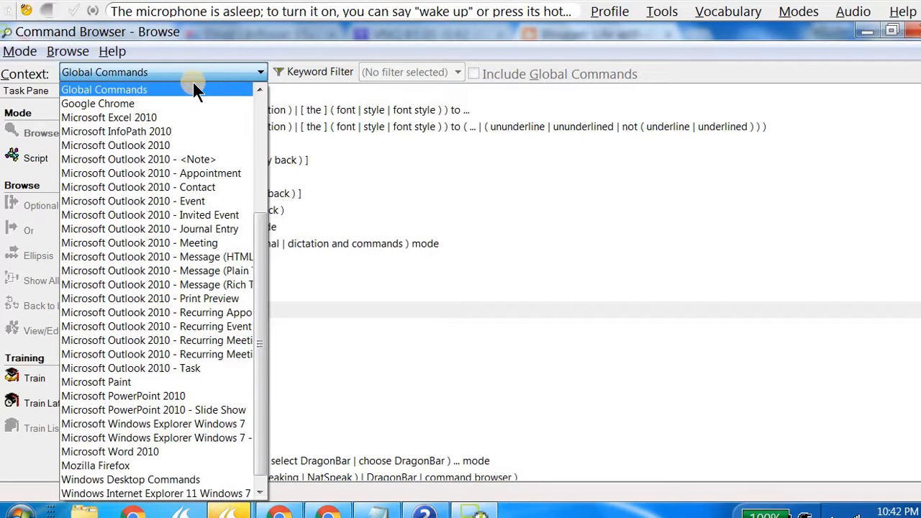
{"action": "mouse_move", "coordinate": [180, 112]}
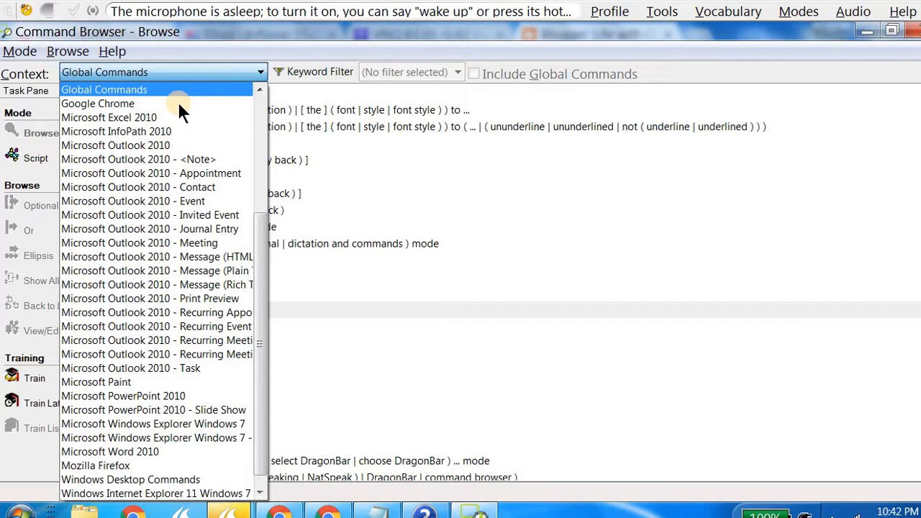
{"action": "mouse_move", "coordinate": [160, 141]}
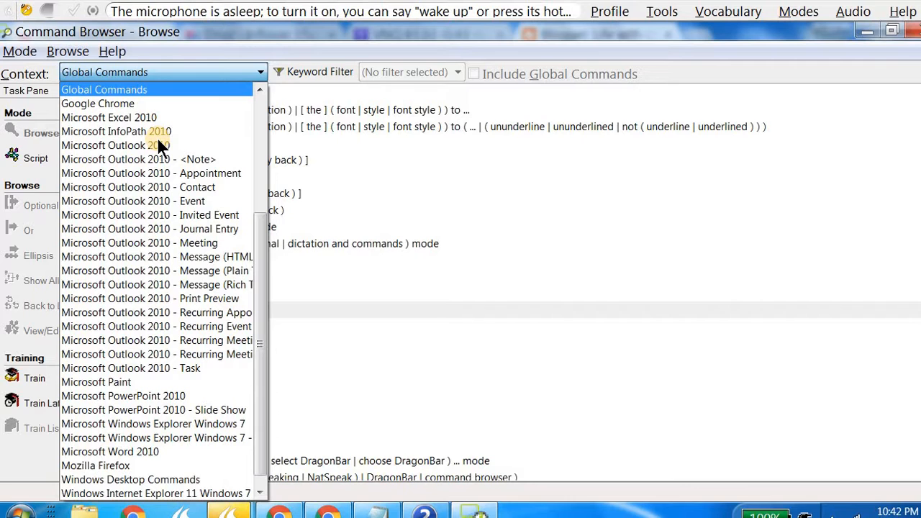
{"action": "mouse_move", "coordinate": [333, 190]}
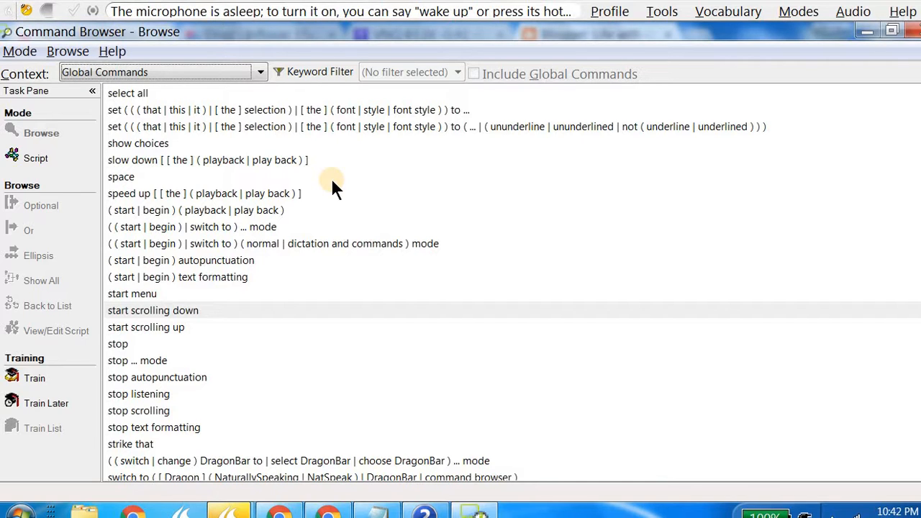
{"action": "mouse_move", "coordinate": [370, 444]}
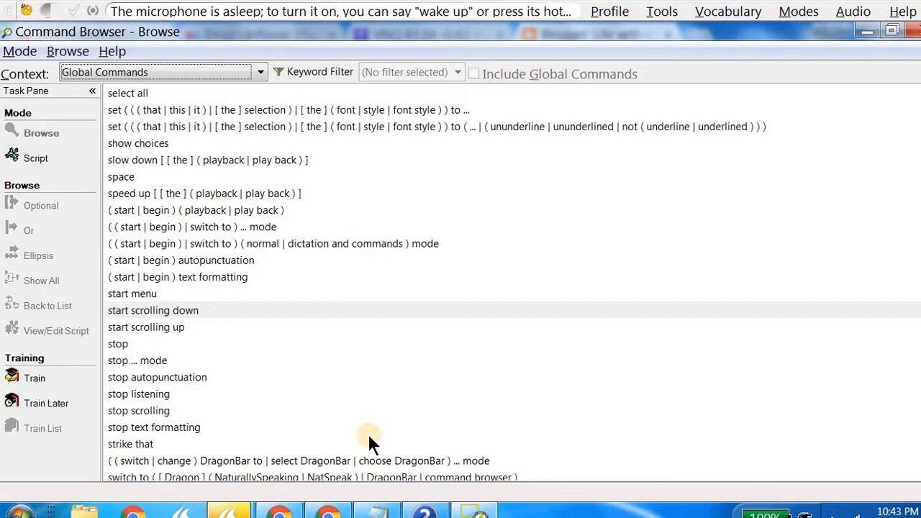
{"action": "mouse_move", "coordinate": [418, 468]}
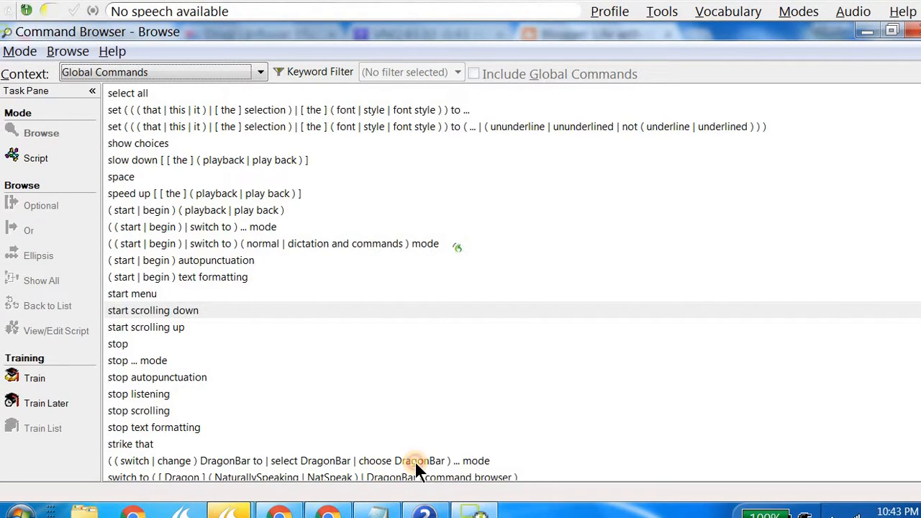
{"action": "left_click", "coordinate": [288, 460]}
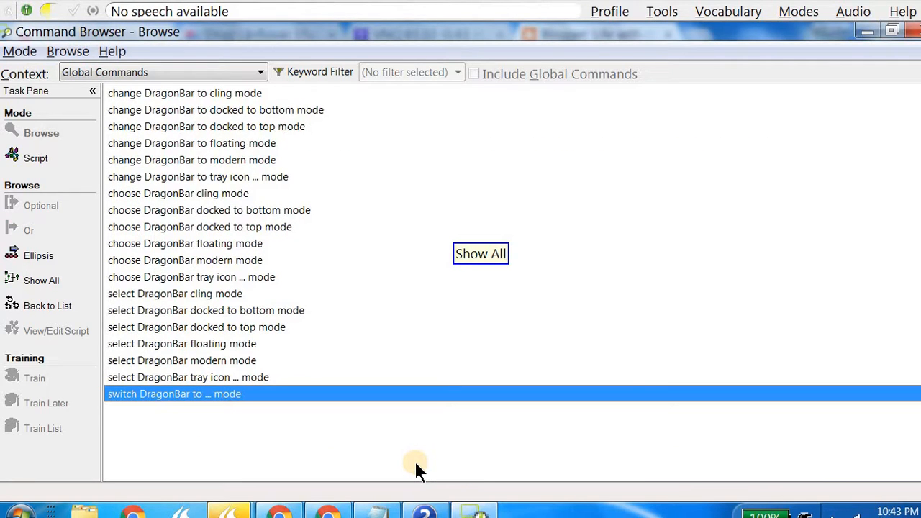
{"action": "left_click", "coordinate": [480, 253]}
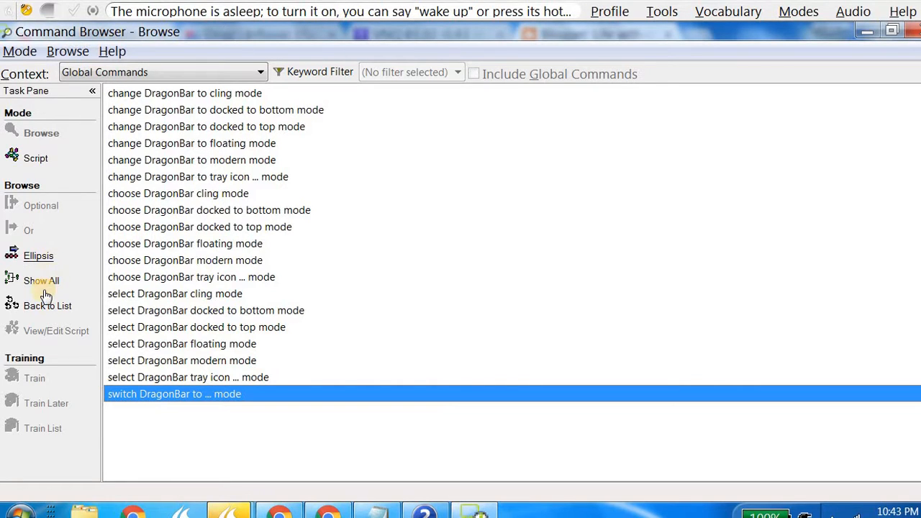
{"action": "mouse_move", "coordinate": [61, 297]}
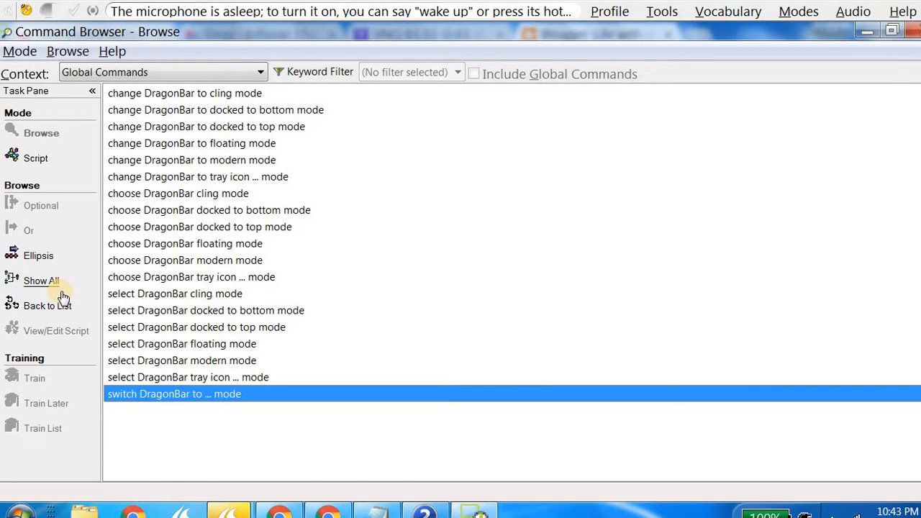
{"action": "mouse_move", "coordinate": [47, 306]}
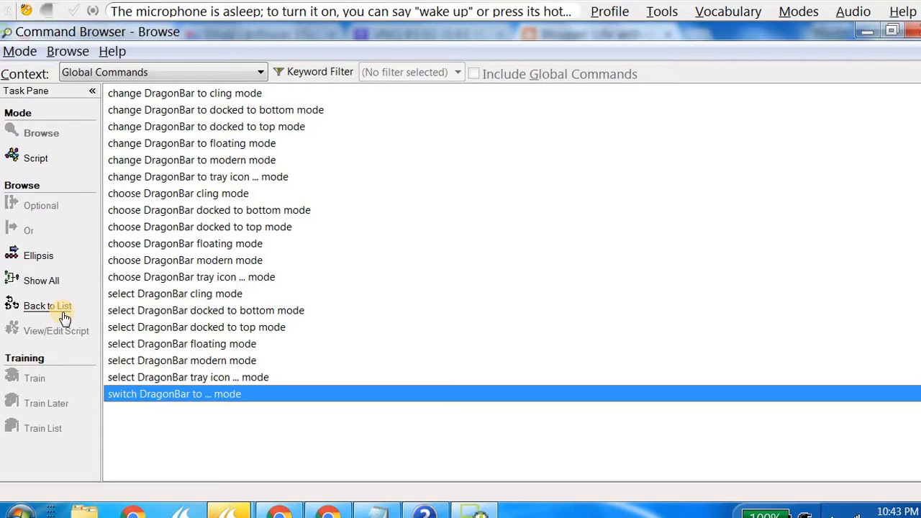
{"action": "mouse_move", "coordinate": [285, 306]}
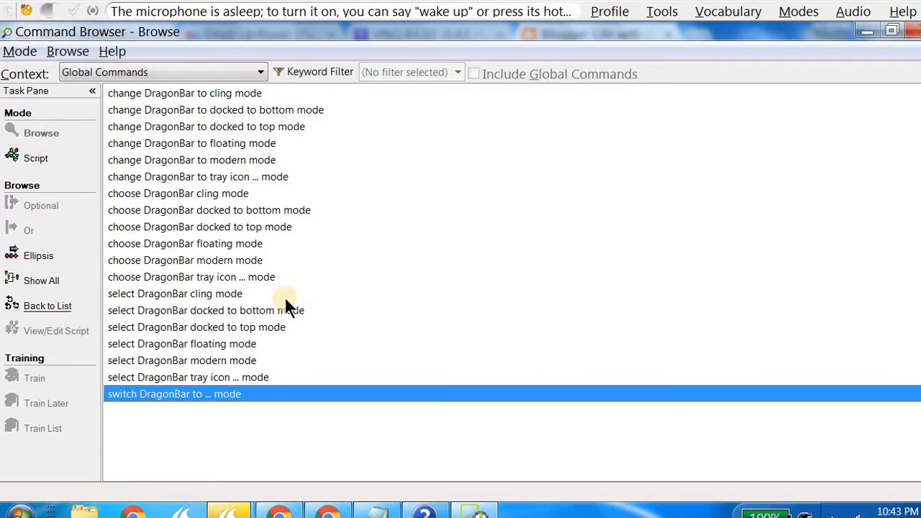
{"action": "mouse_move", "coordinate": [529, 277]}
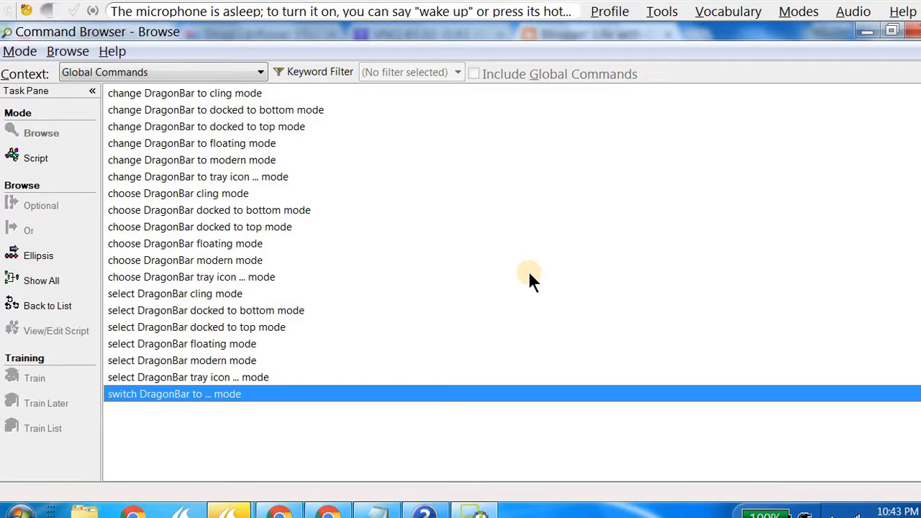
{"action": "mouse_move", "coordinate": [181, 97]}
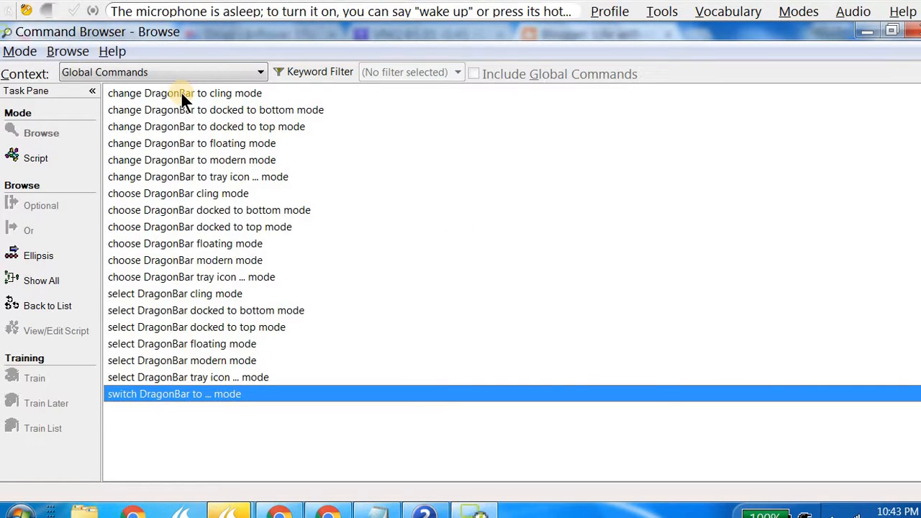
{"action": "mouse_move", "coordinate": [248, 119]}
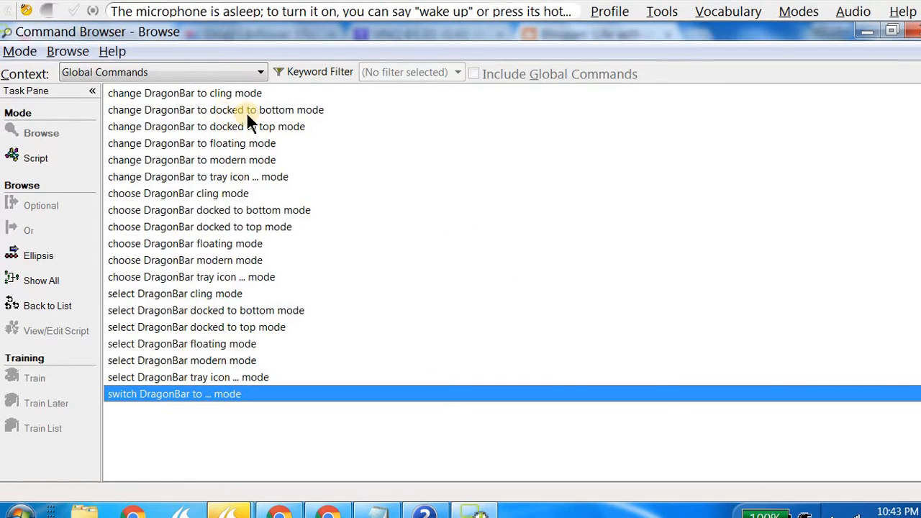
{"action": "mouse_move", "coordinate": [277, 137]}
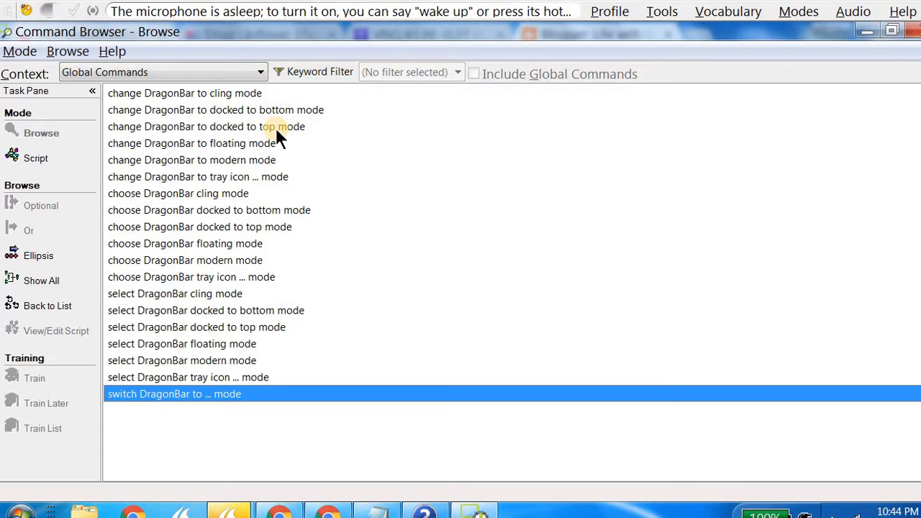
{"action": "mouse_move", "coordinate": [268, 159]}
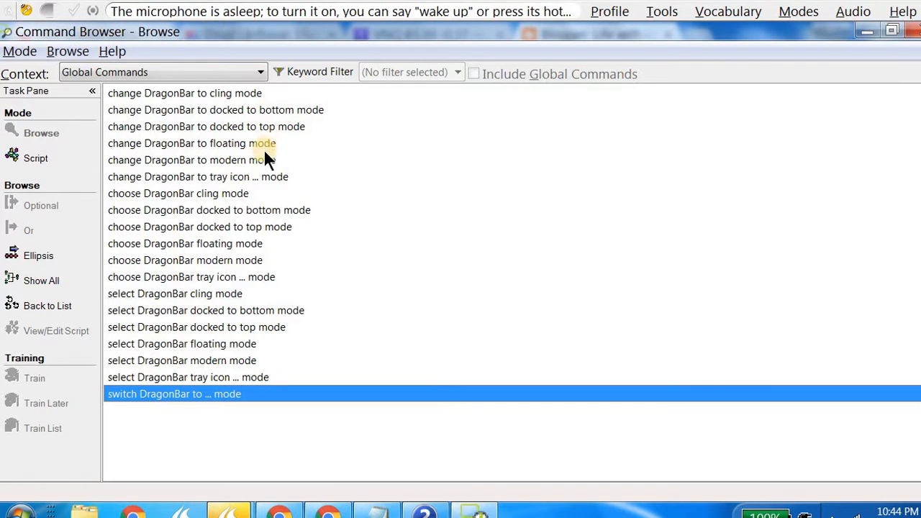
{"action": "mouse_move", "coordinate": [261, 167]}
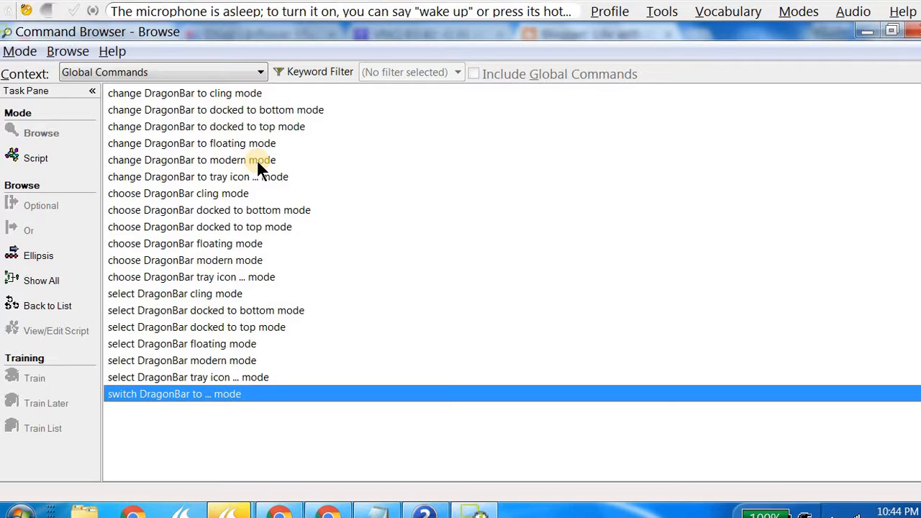
{"action": "mouse_move", "coordinate": [140, 101]}
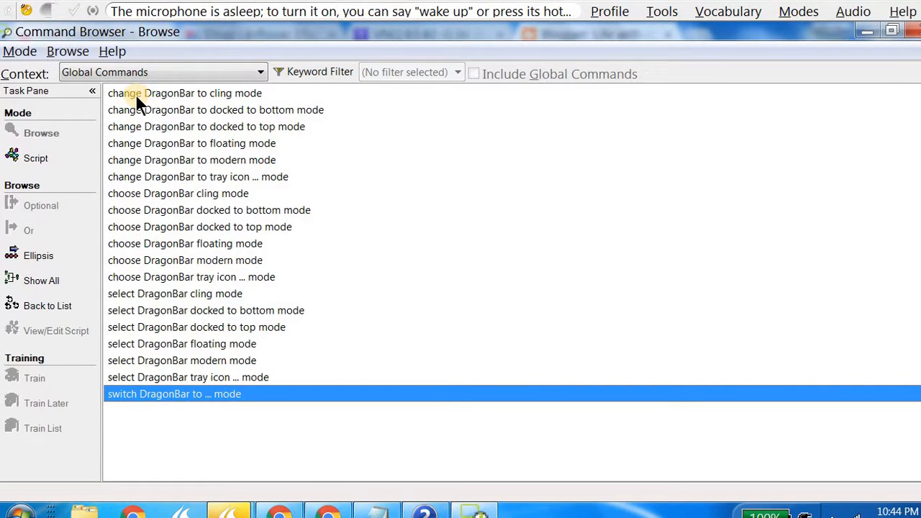
{"action": "mouse_move", "coordinate": [267, 115]}
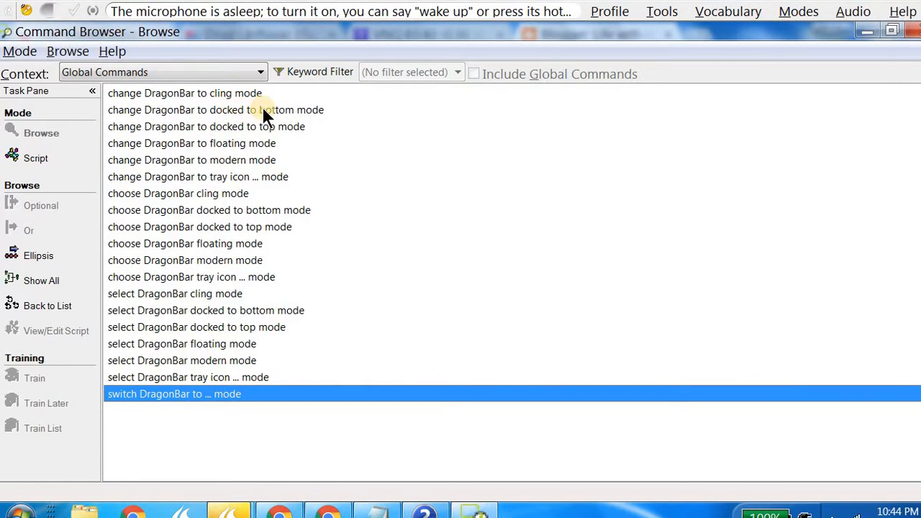
{"action": "mouse_move", "coordinate": [291, 152]}
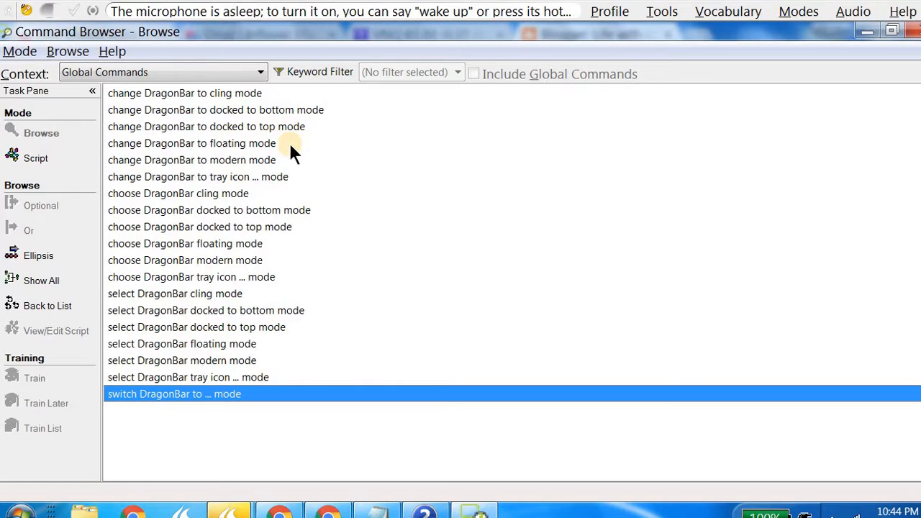
{"action": "mouse_move", "coordinate": [237, 291]}
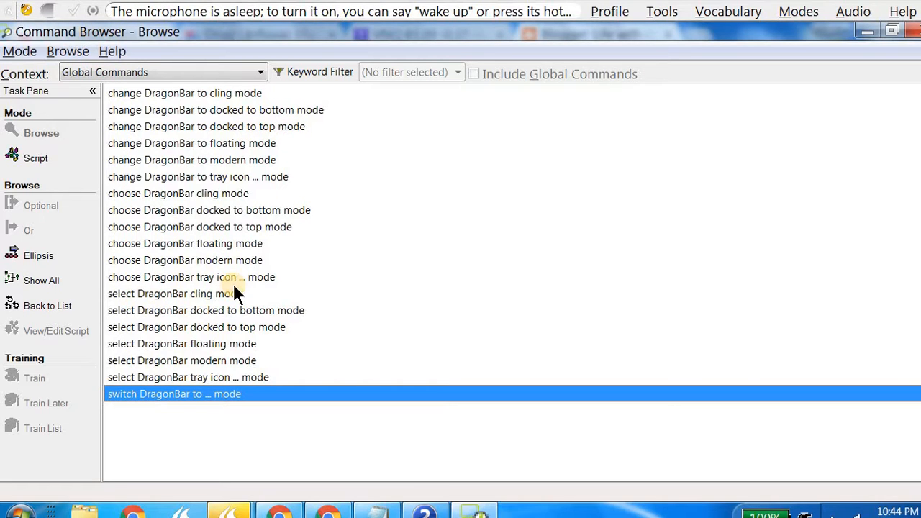
{"action": "mouse_move", "coordinate": [321, 317]}
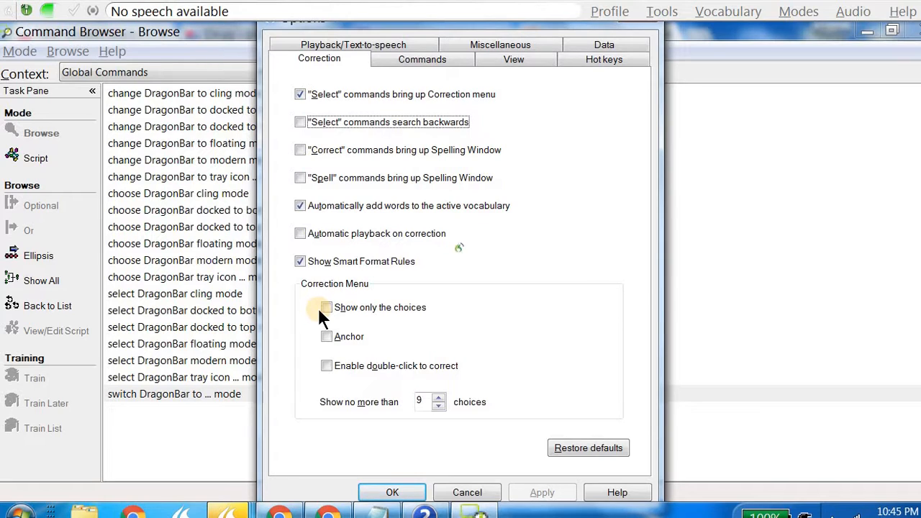
Show the View tab's DragonBar mode settings, currently Docked to Top.
{"action": "left_click", "coordinate": [513, 59]}
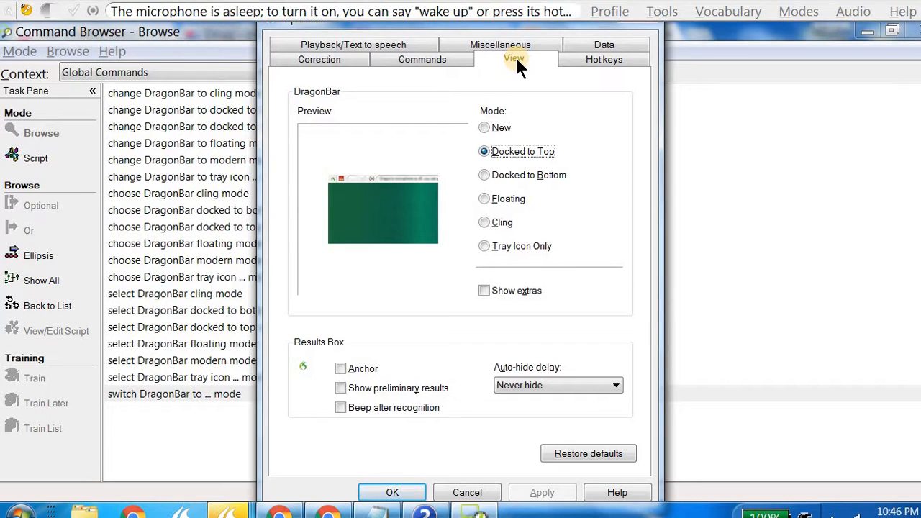
{"action": "mouse_move", "coordinate": [446, 99]}
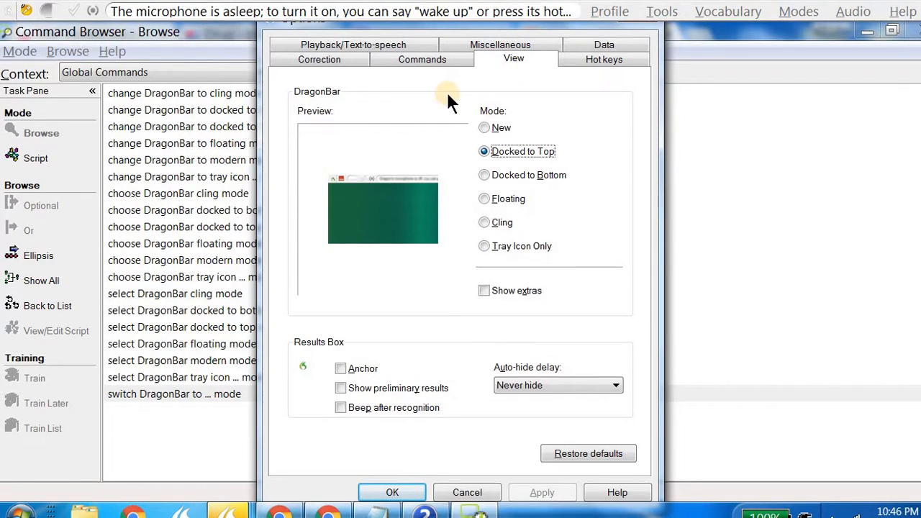
{"action": "mouse_move", "coordinate": [500, 156]}
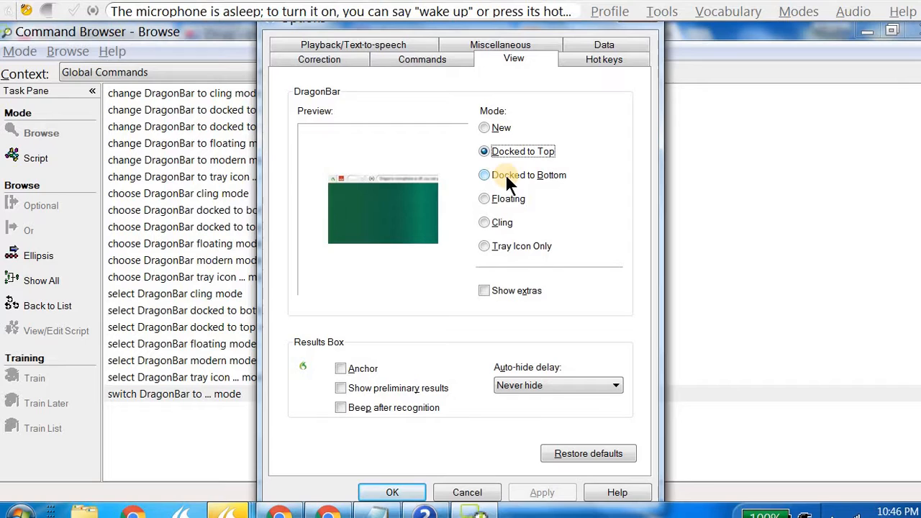
{"action": "mouse_move", "coordinate": [561, 209]}
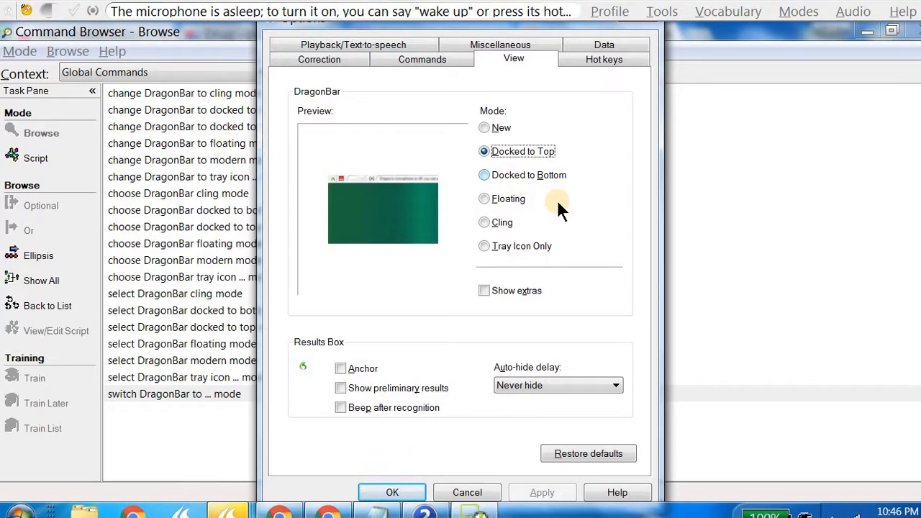
{"action": "mouse_move", "coordinate": [489, 225]}
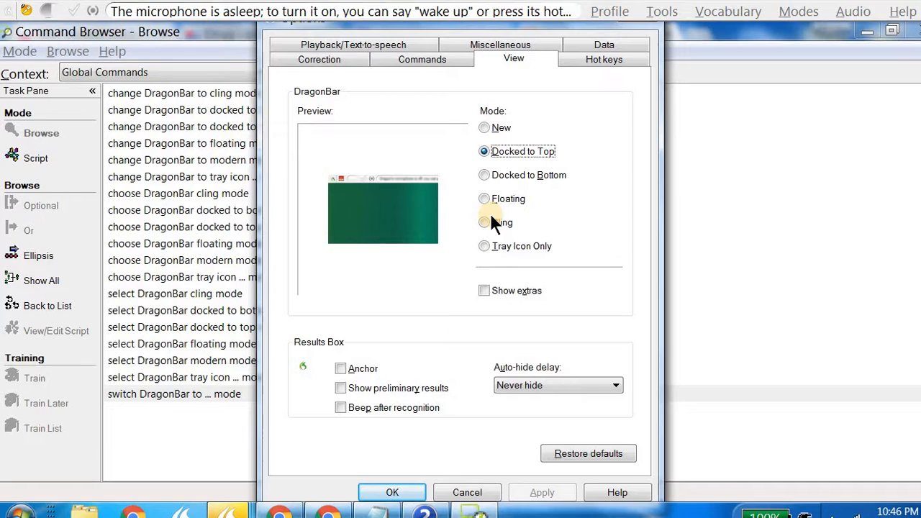
{"action": "mouse_move", "coordinate": [500, 256]}
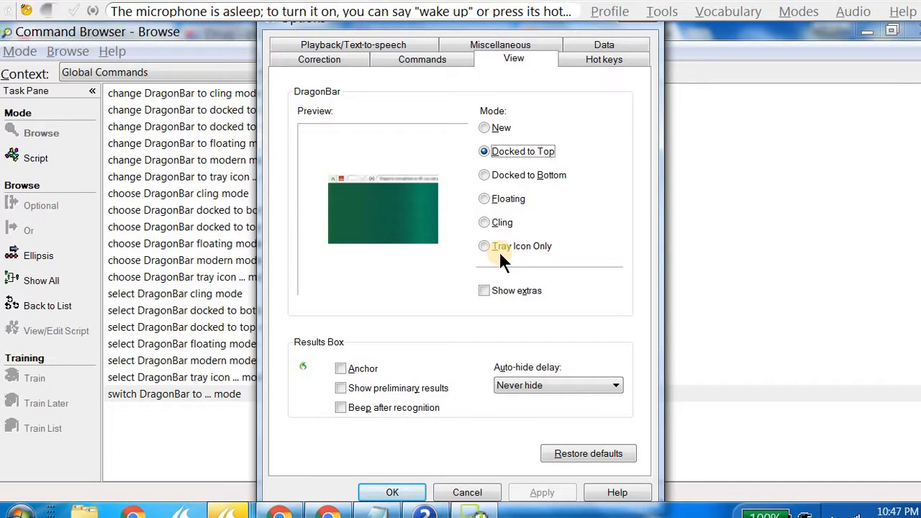
{"action": "mouse_move", "coordinate": [227, 248]}
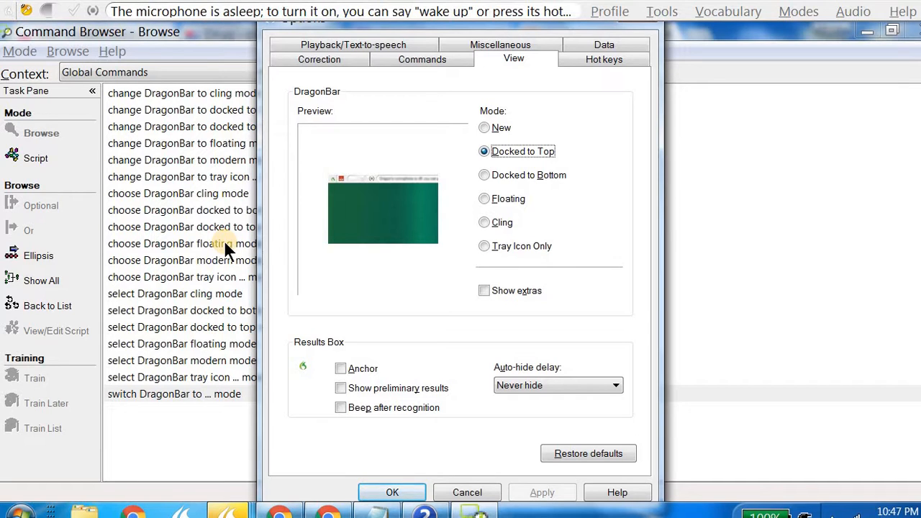
{"action": "mouse_move", "coordinate": [41, 133]}
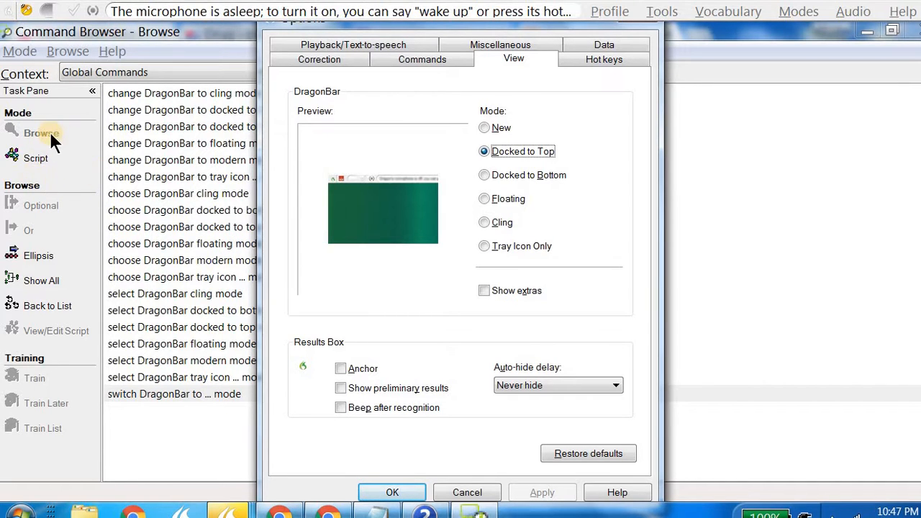
{"action": "mouse_move", "coordinate": [54, 190]}
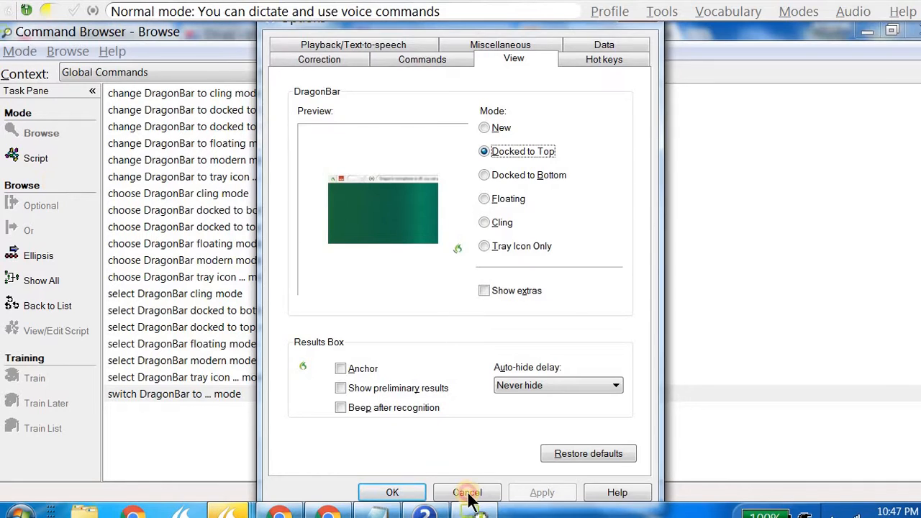
Cancel the Options dialog and go back to the global command list.
{"action": "left_click", "coordinate": [467, 493]}
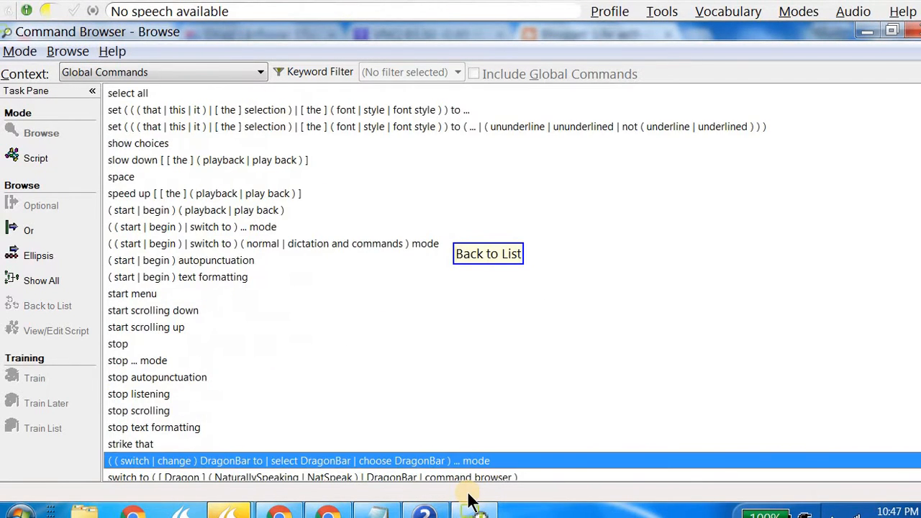
{"action": "left_click", "coordinate": [488, 253]}
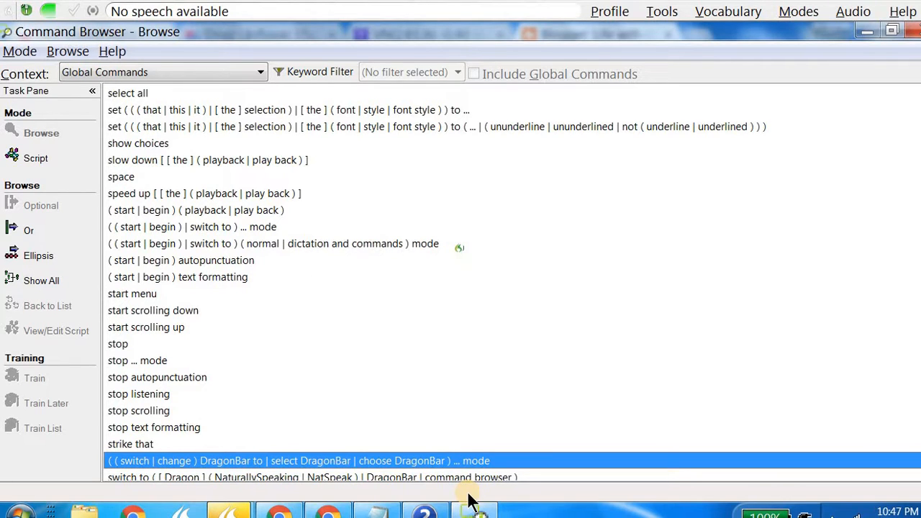